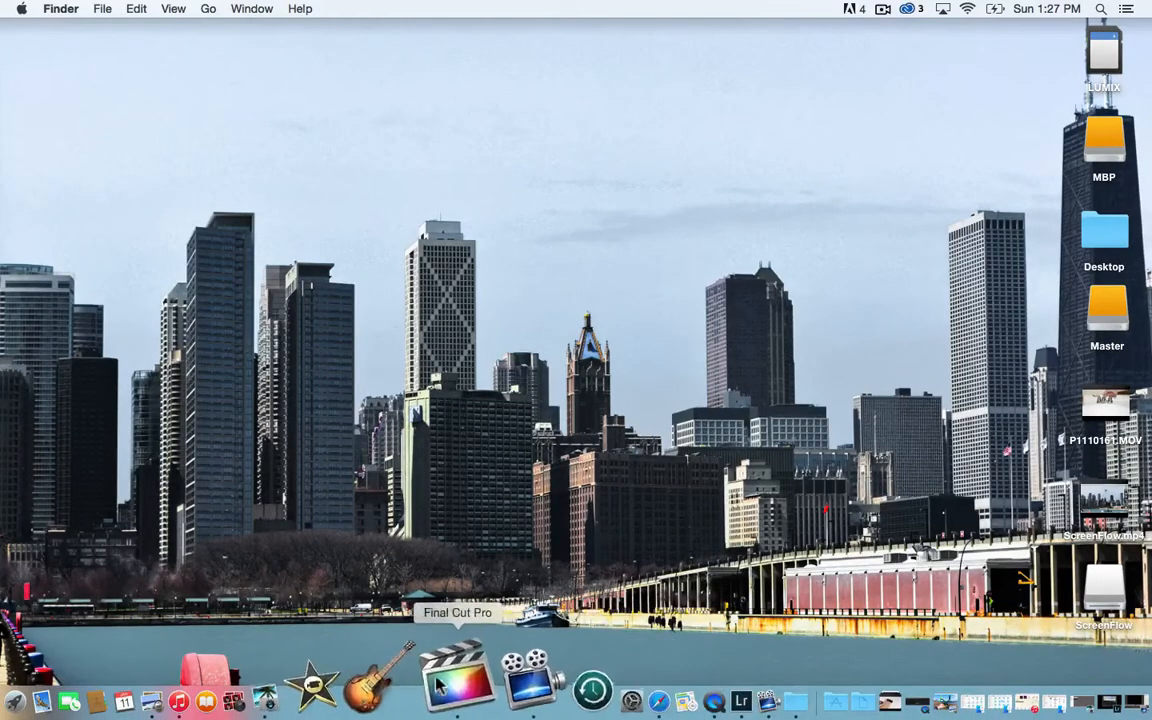
Launch Final Cut Pro with the sink project and bring up the File menu
{"action": "left_click", "coordinate": [466, 696]}
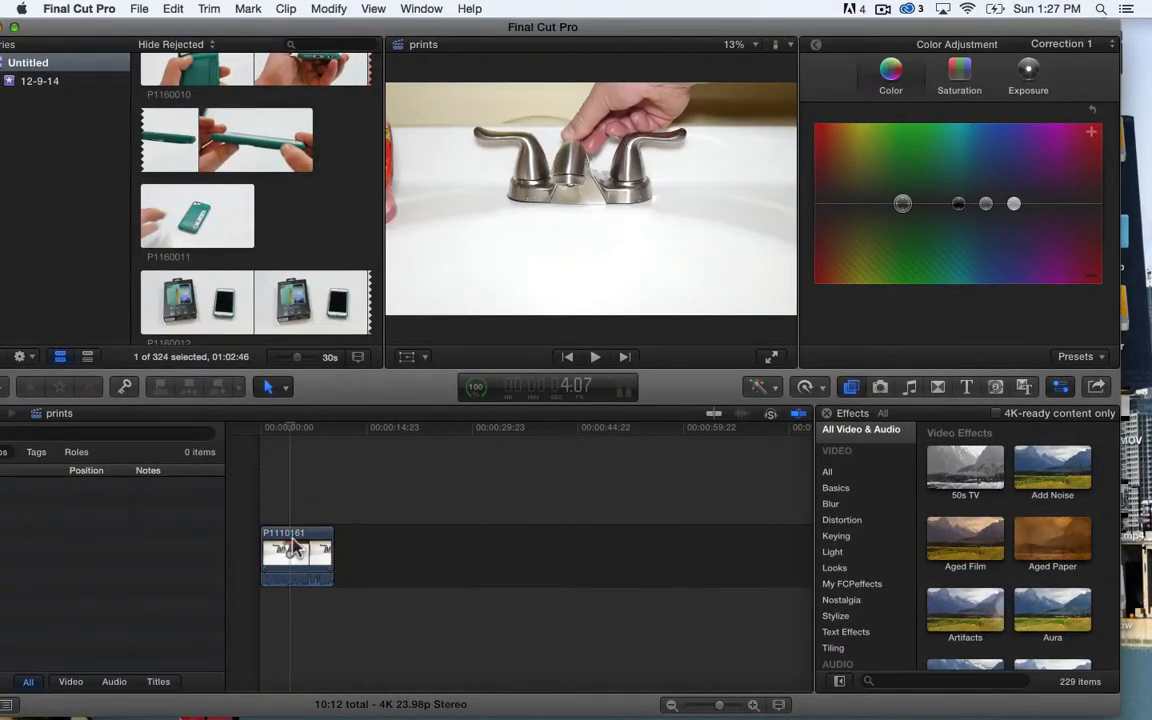
{"action": "left_click", "coordinate": [144, 12]}
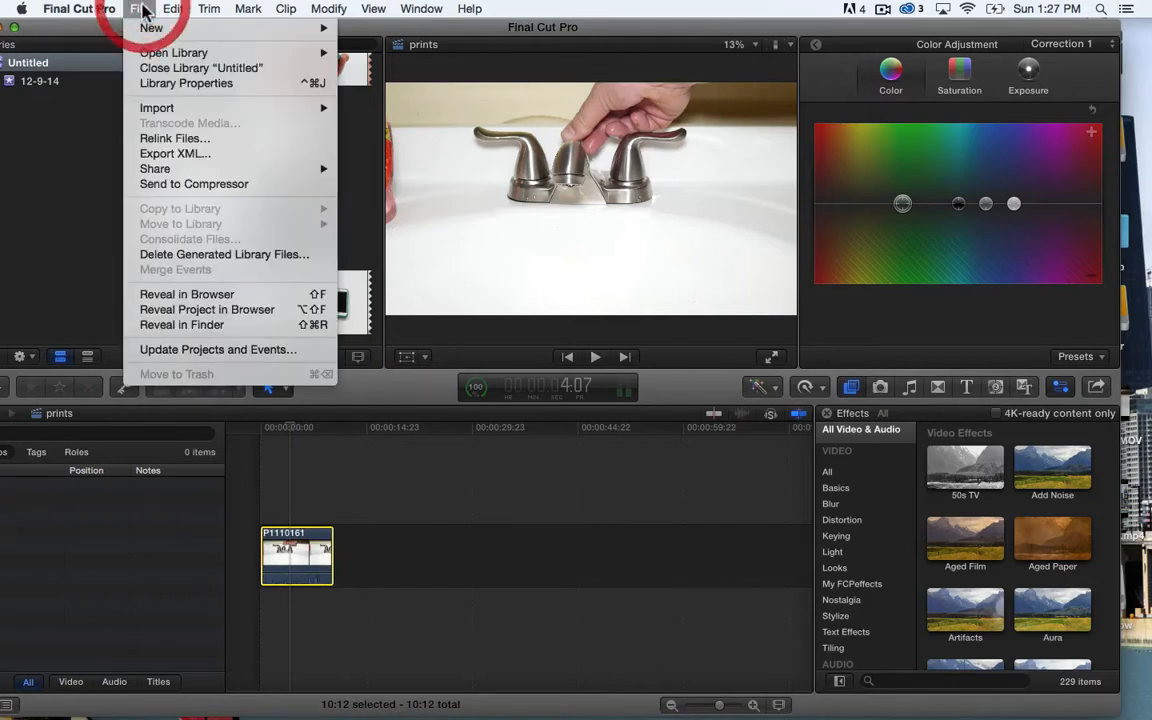
{"action": "mouse_move", "coordinate": [156, 168]}
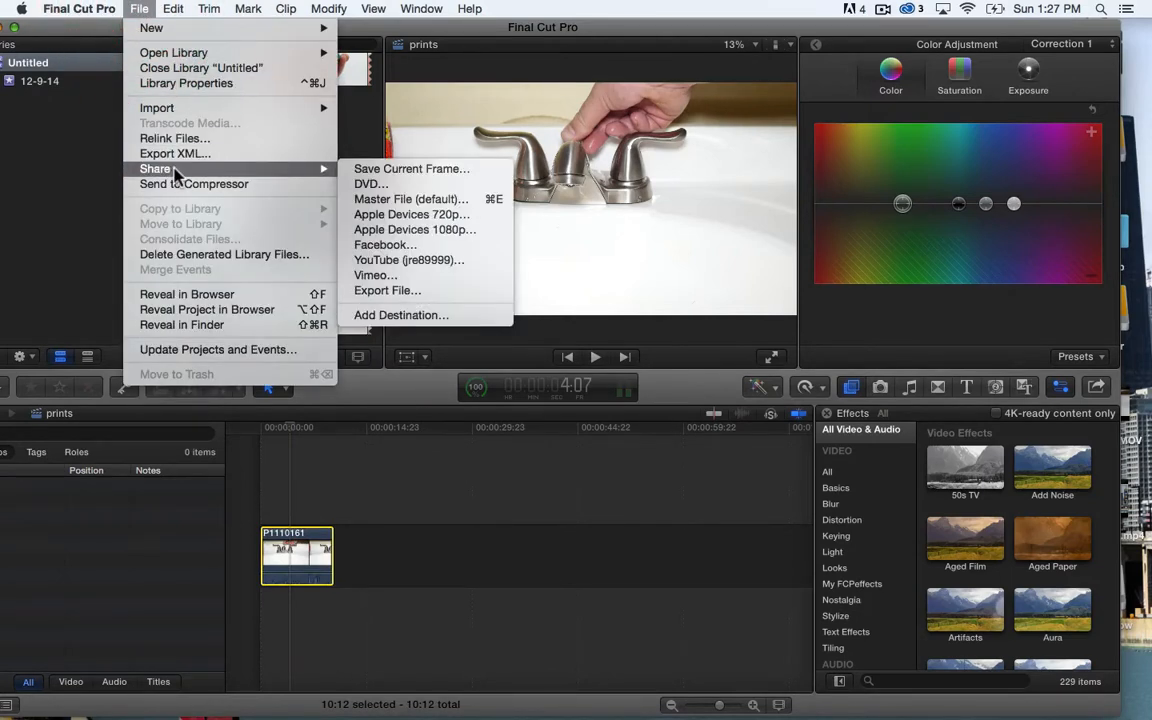
{"action": "mouse_move", "coordinate": [400, 316]}
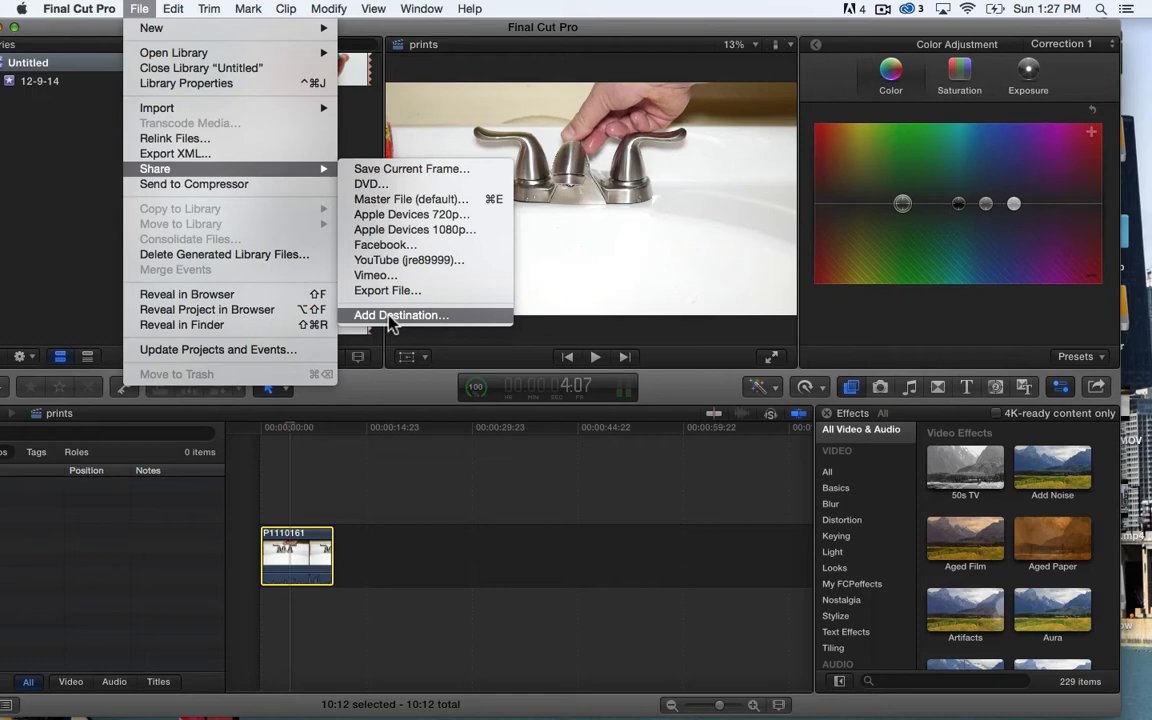
{"action": "left_click", "coordinate": [400, 316]}
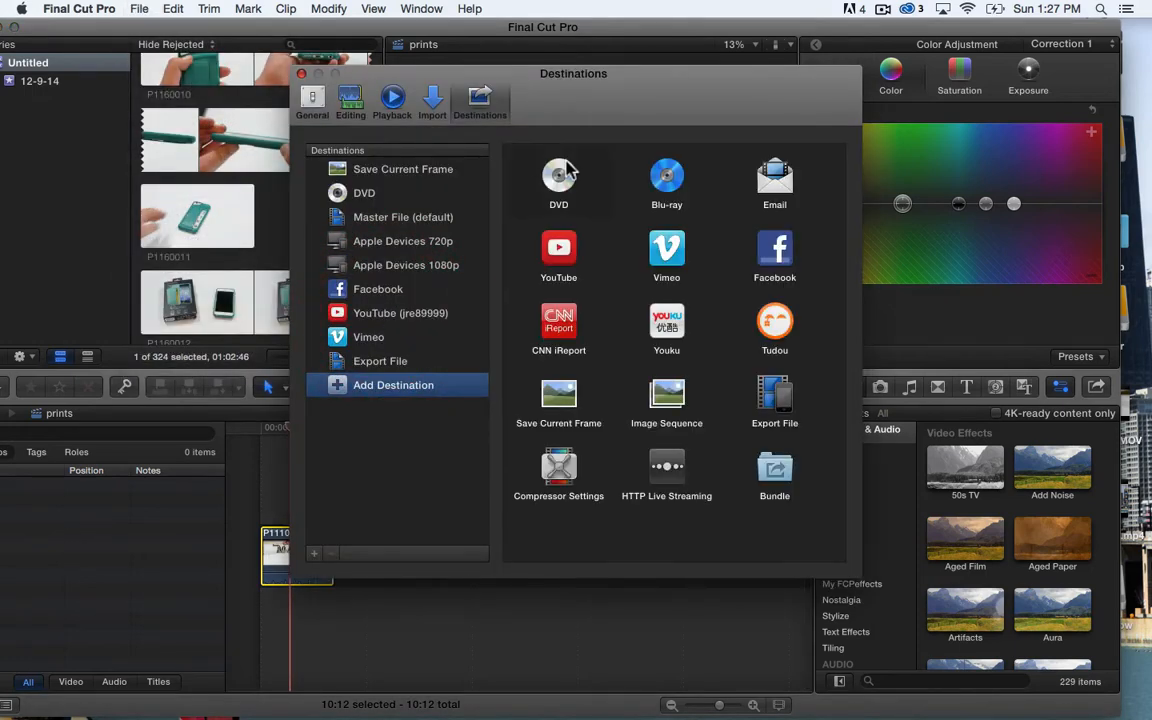
{"action": "mouse_move", "coordinate": [684, 316]}
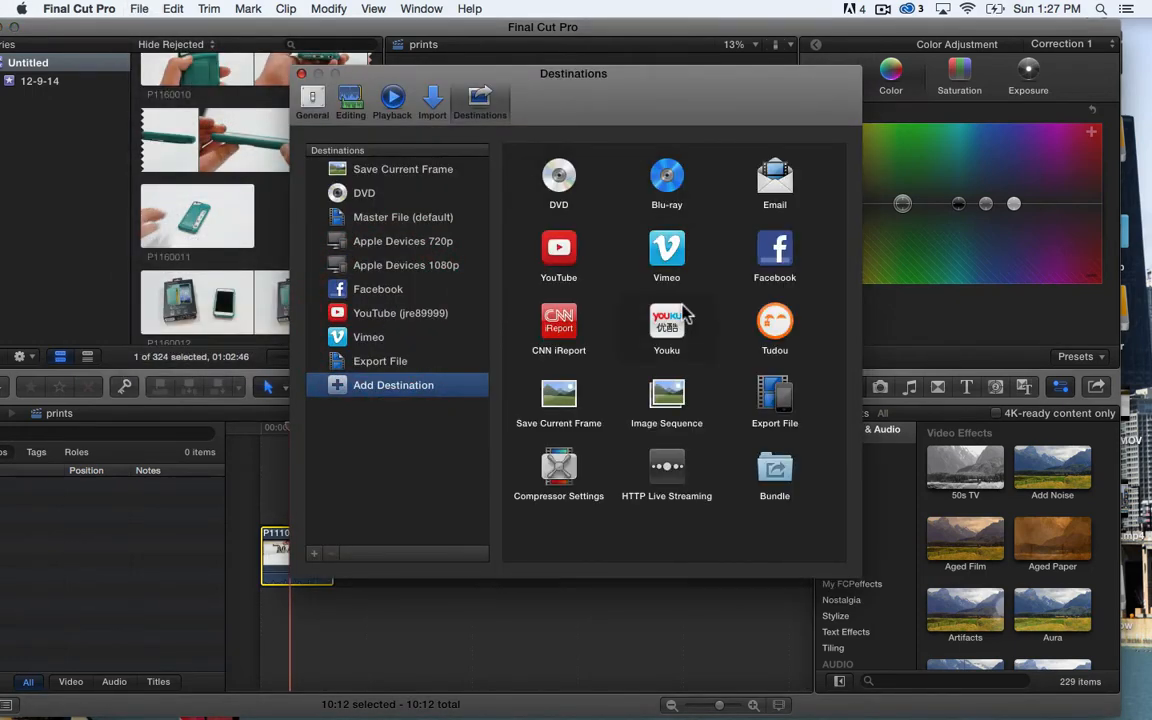
{"action": "left_click", "coordinate": [400, 168]}
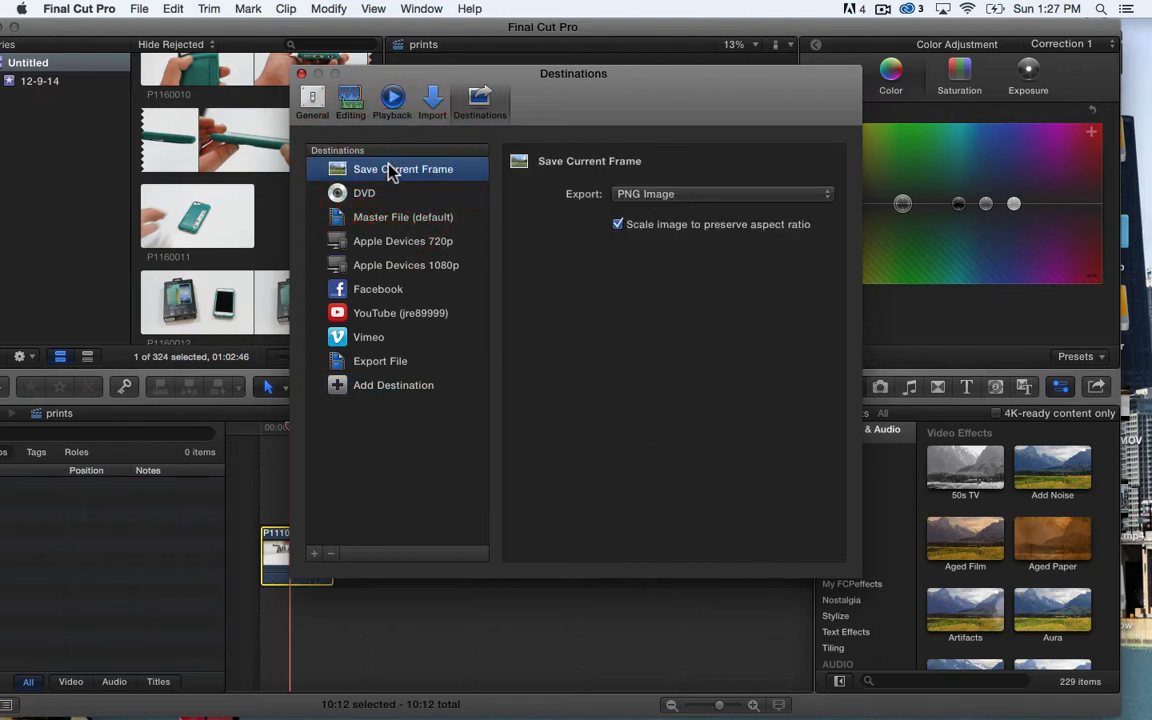
{"action": "mouse_move", "coordinate": [386, 384]}
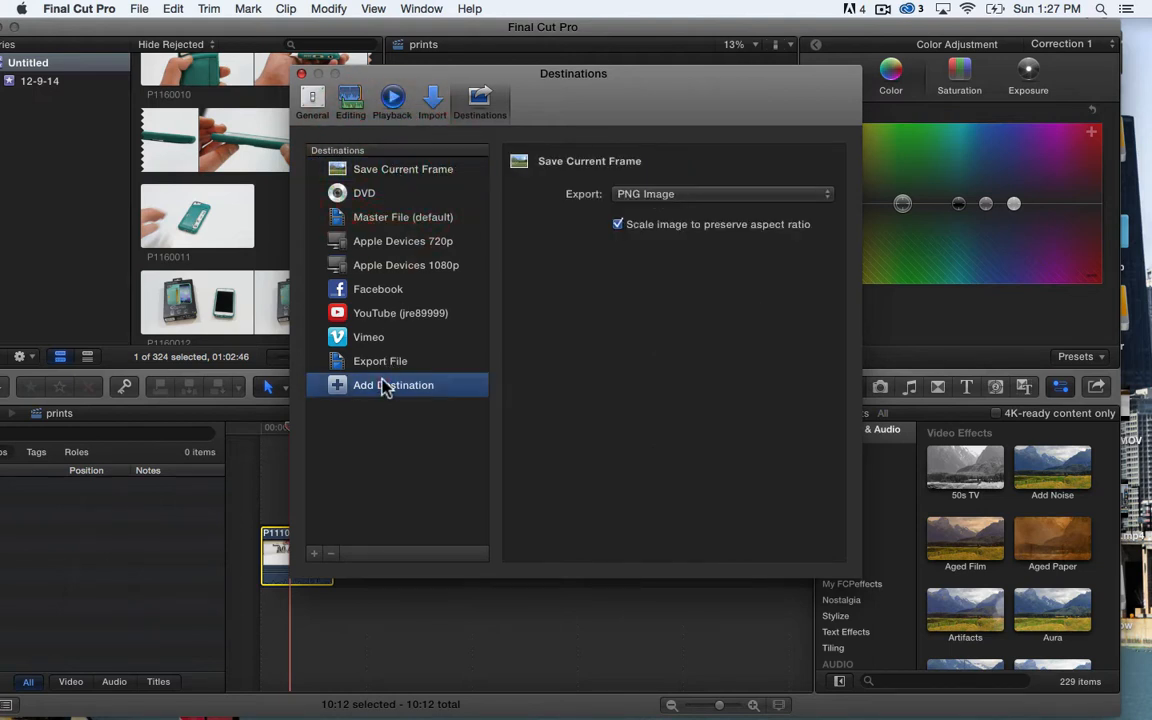
{"action": "left_click", "coordinate": [392, 384]}
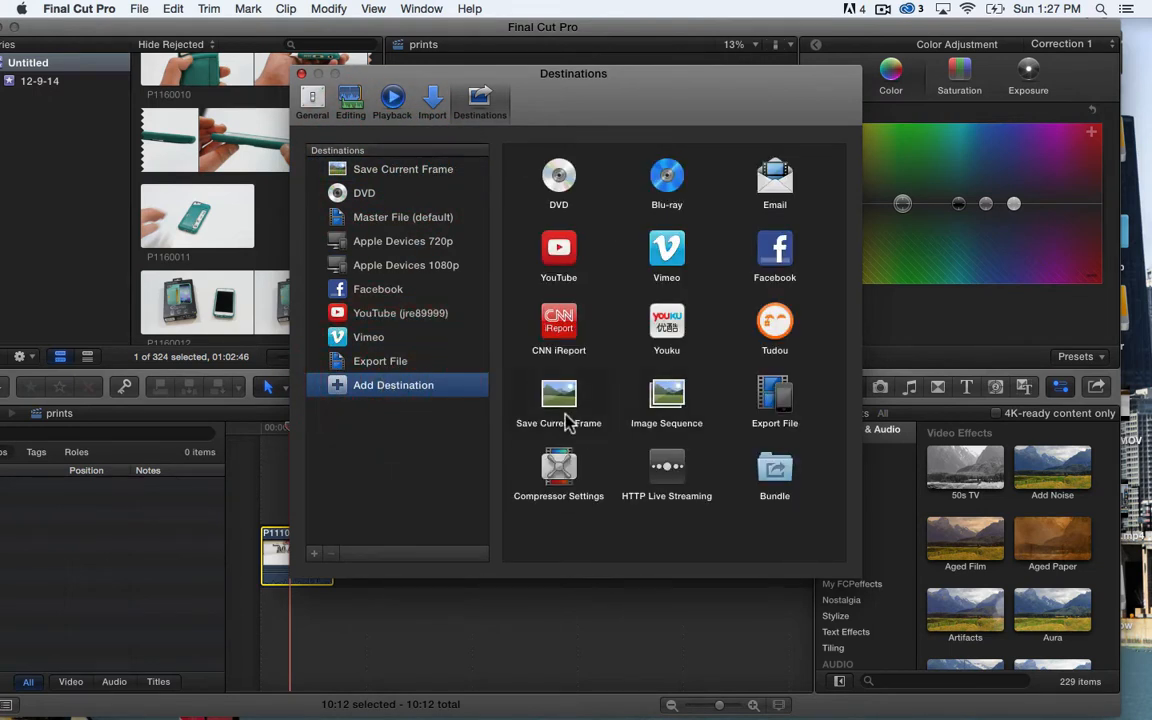
{"action": "mouse_move", "coordinate": [666, 398]}
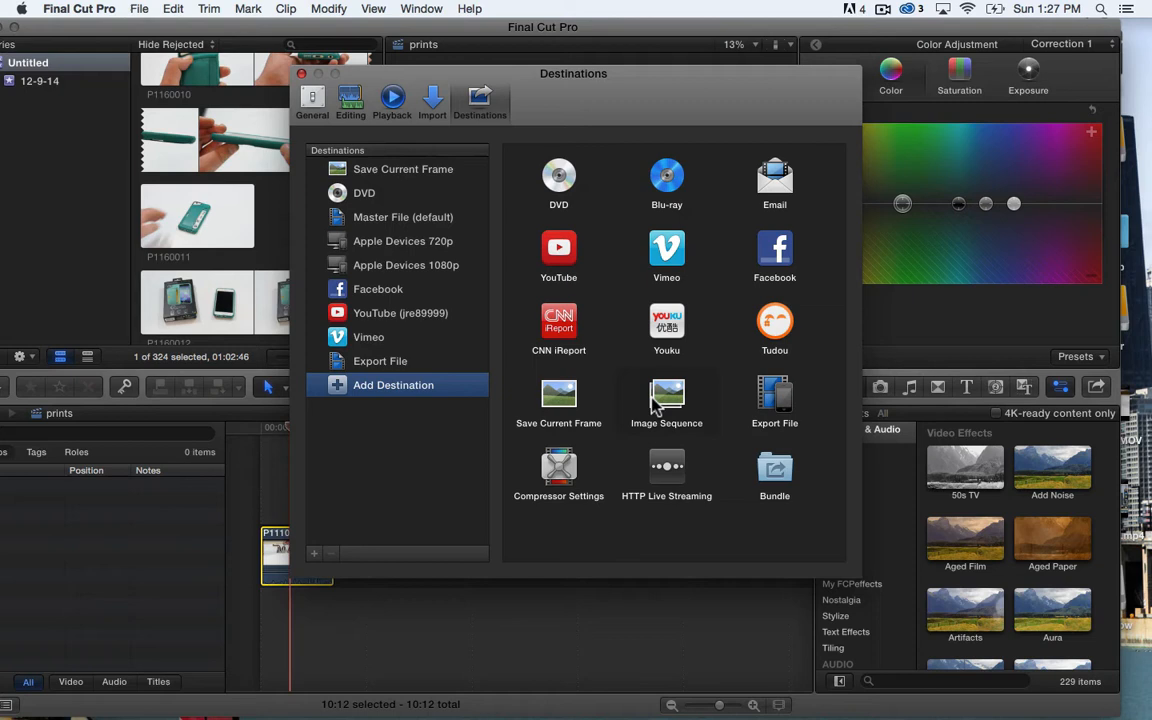
{"action": "mouse_move", "coordinate": [432, 296]}
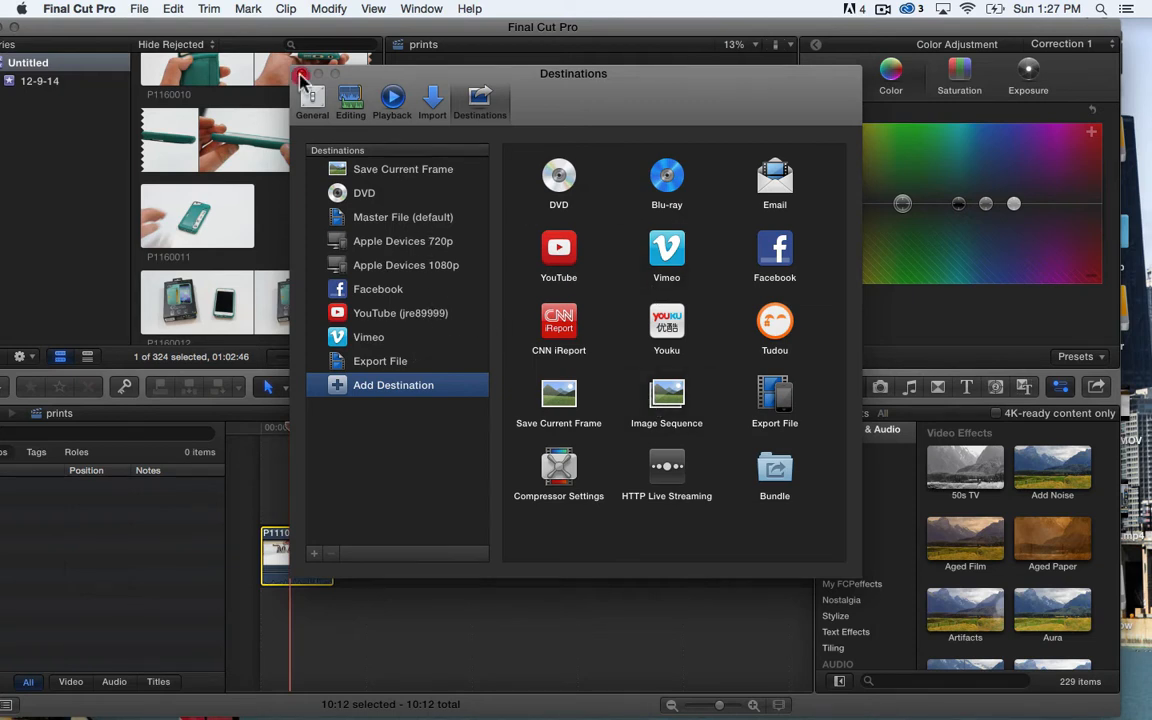
{"action": "left_click", "coordinate": [302, 80]}
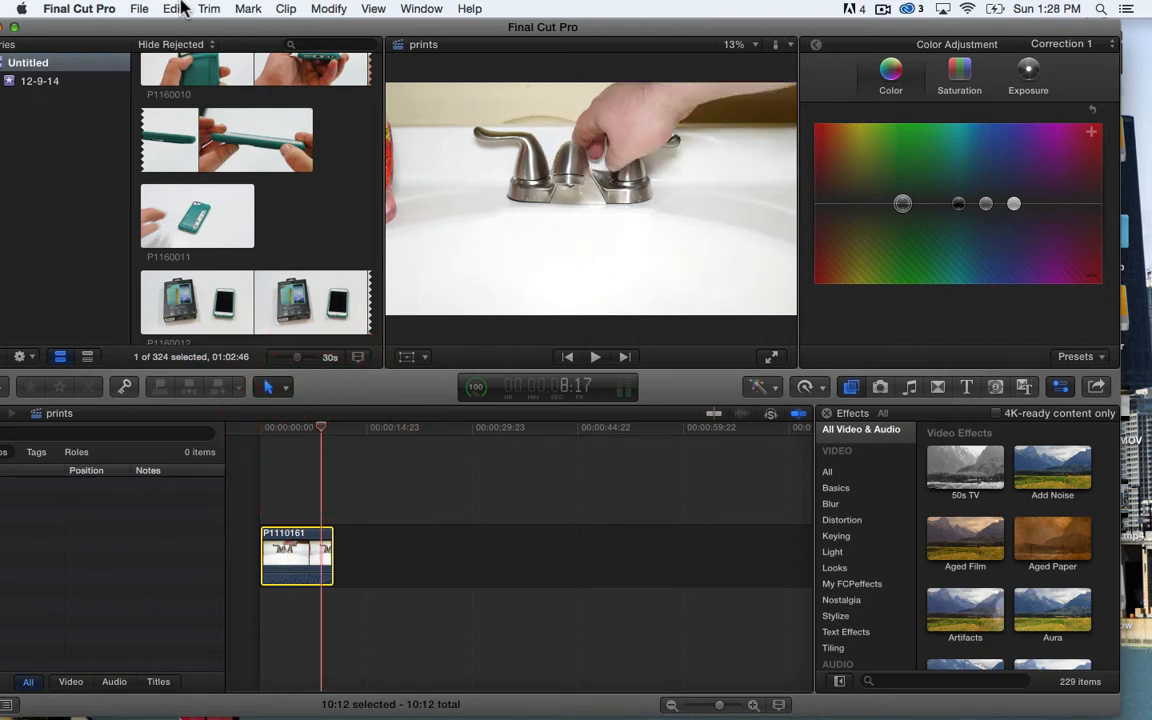
Begin a Save Current Frame export of the sink shot, titled 'sink 2'
{"action": "left_click", "coordinate": [152, 12]}
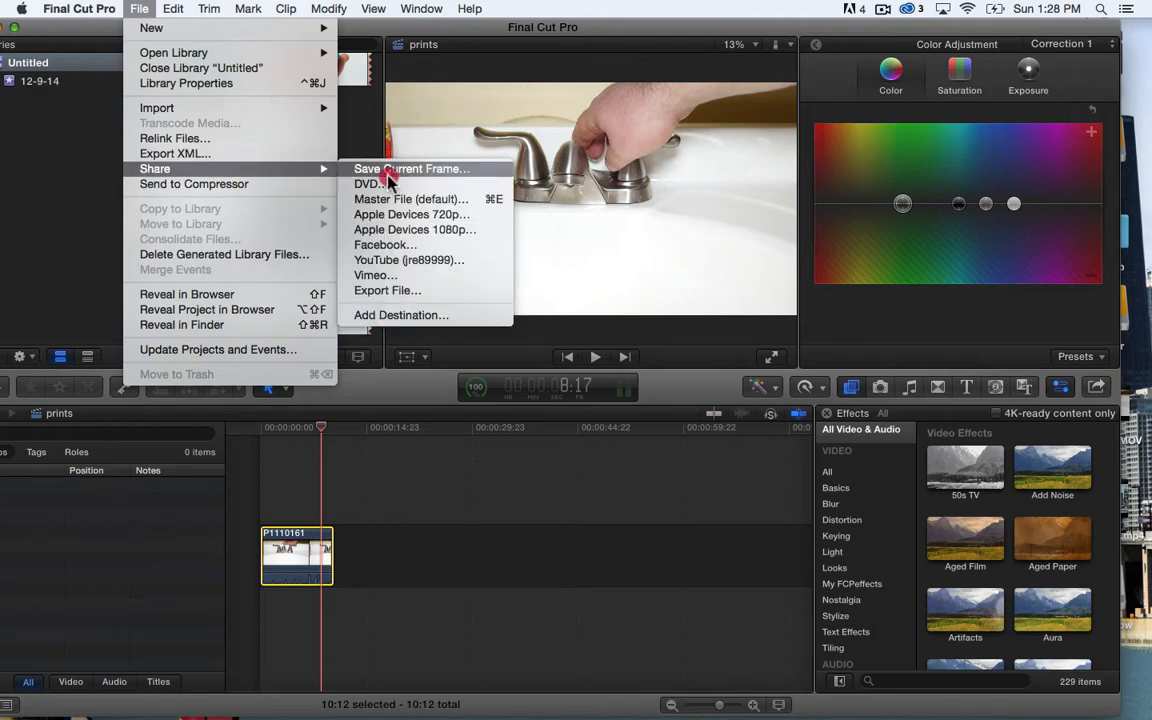
{"action": "left_click", "coordinate": [406, 168]}
{"action": "type", "text": "sink 2"}
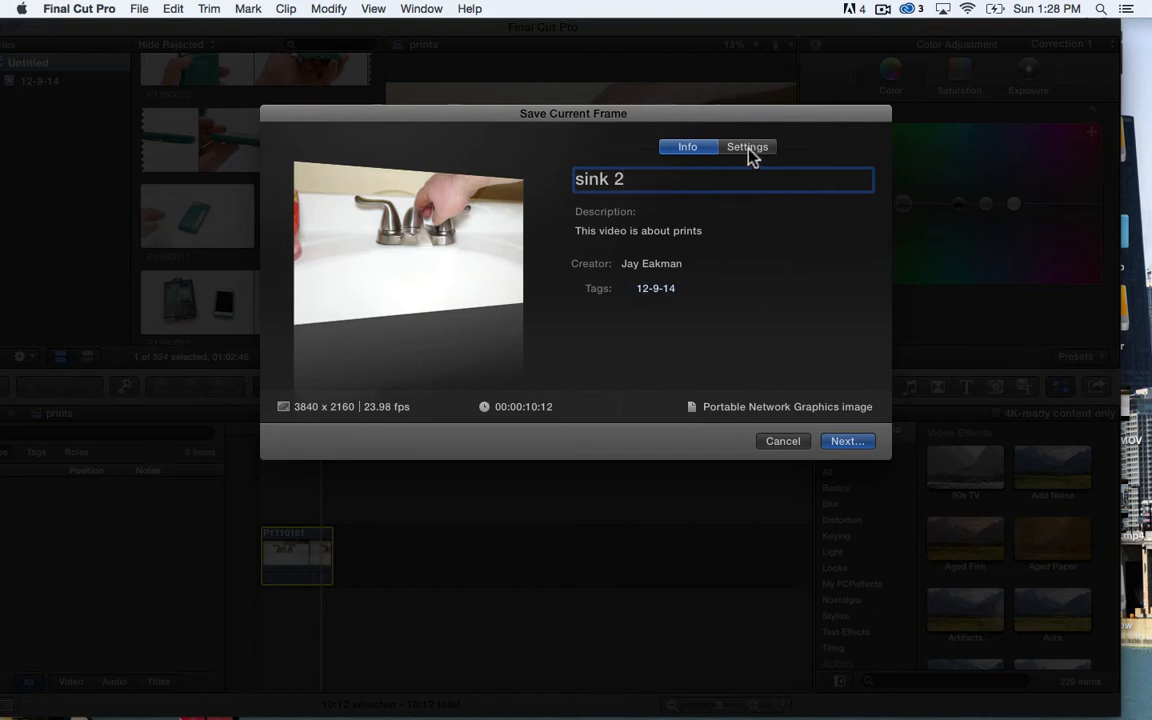
Switch the still's export format to JPEG Image and proceed to the save sheet
{"action": "left_click", "coordinate": [748, 148]}
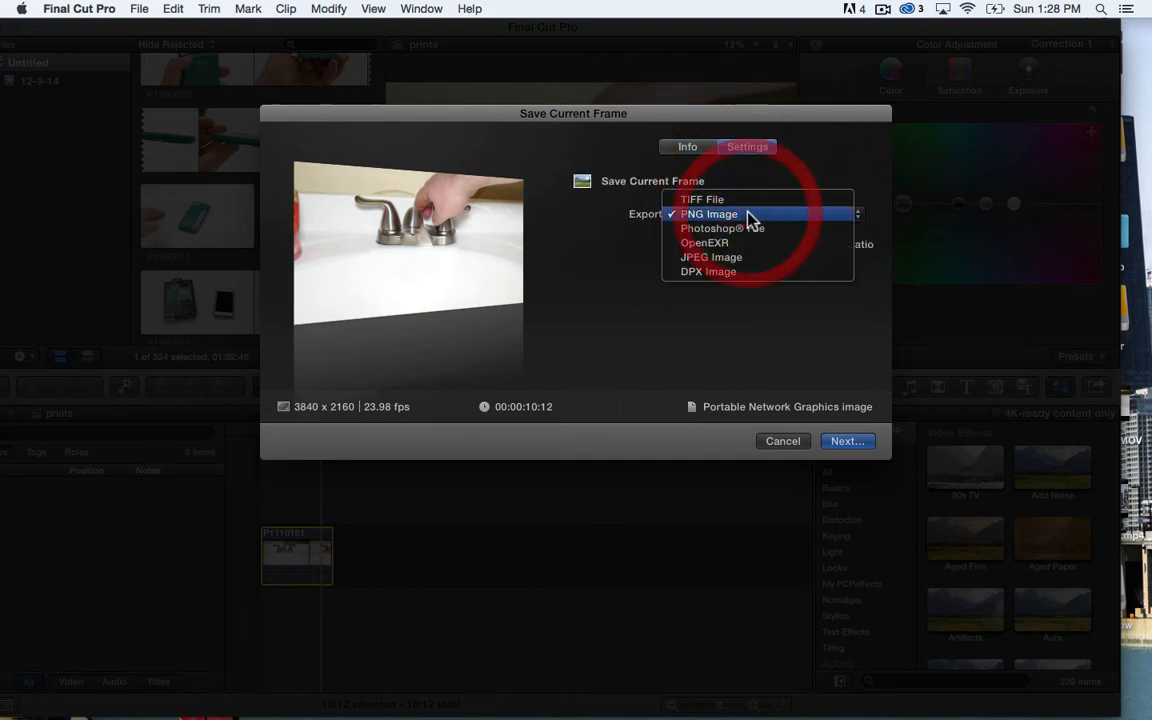
{"action": "mouse_move", "coordinate": [740, 200]}
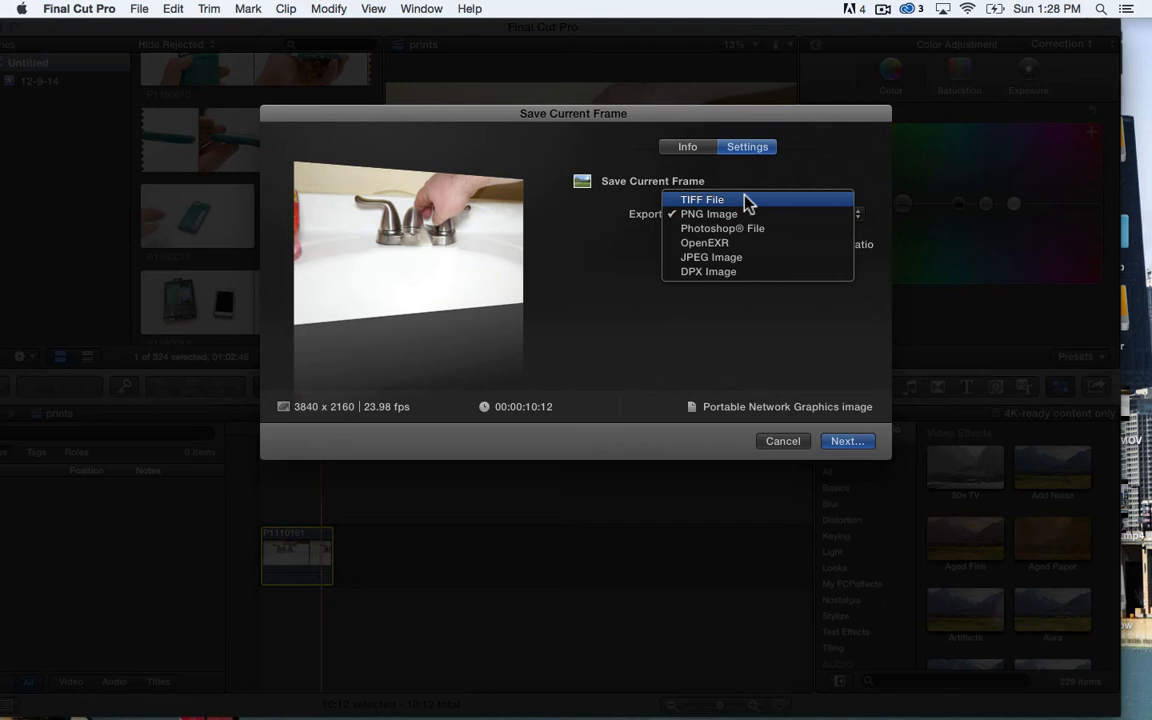
{"action": "mouse_move", "coordinate": [738, 248]}
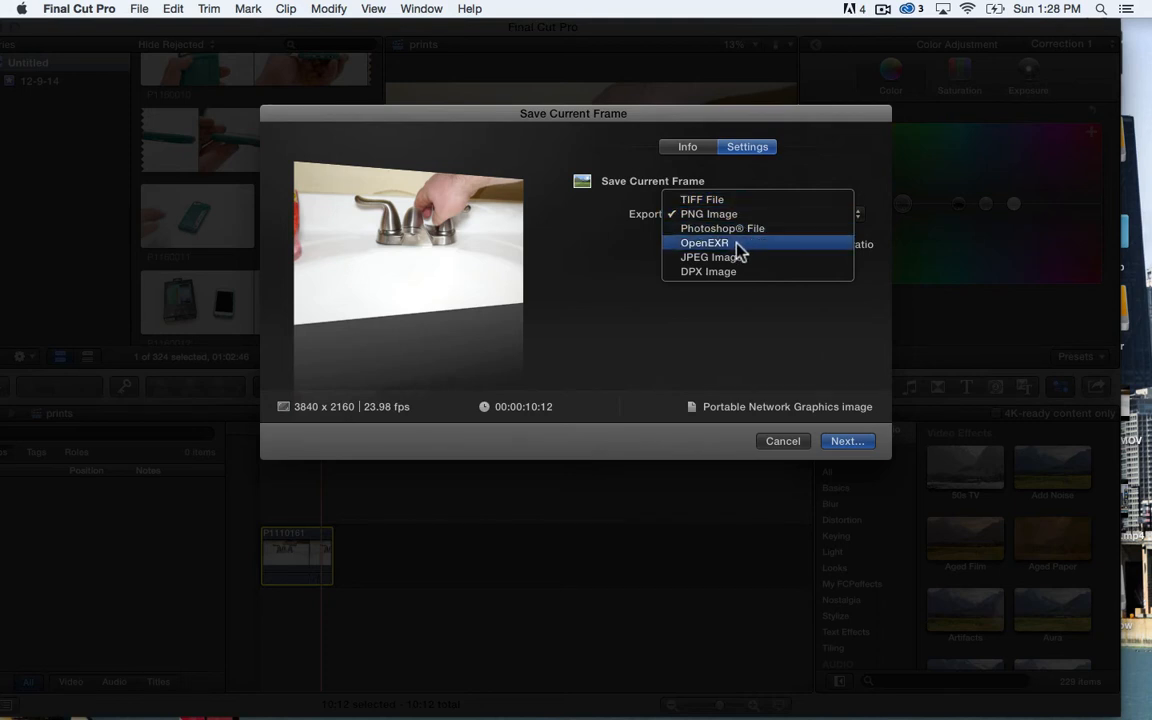
{"action": "mouse_move", "coordinate": [724, 272]}
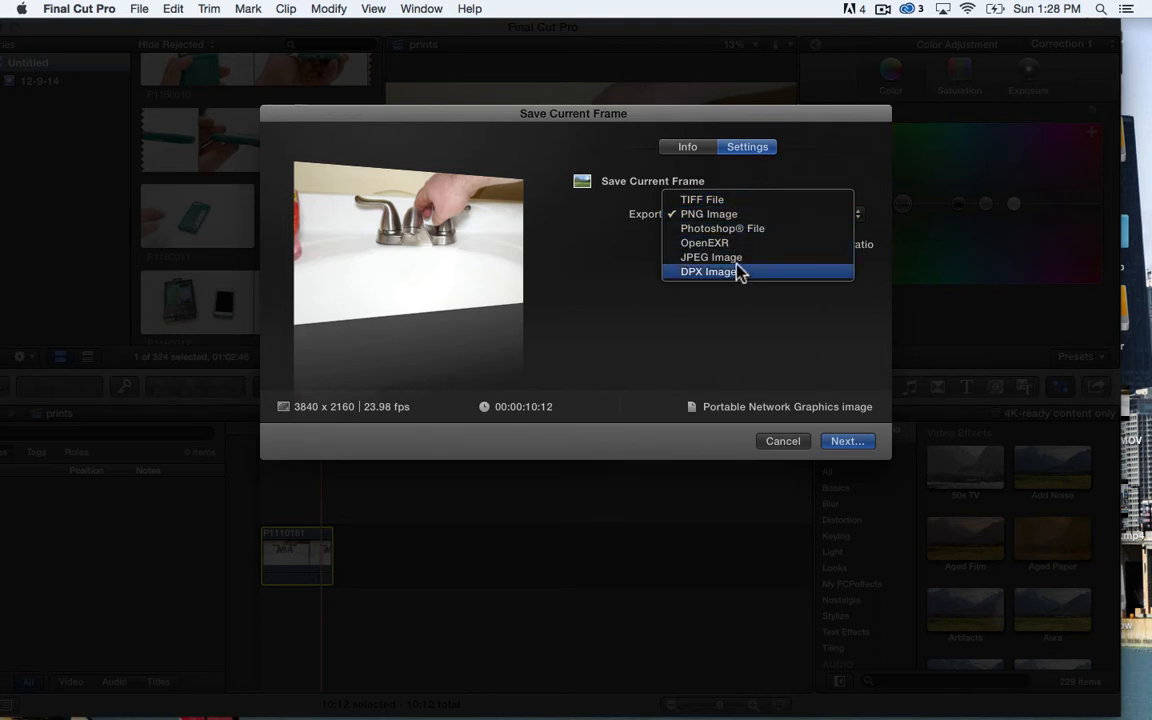
{"action": "mouse_move", "coordinate": [732, 246]}
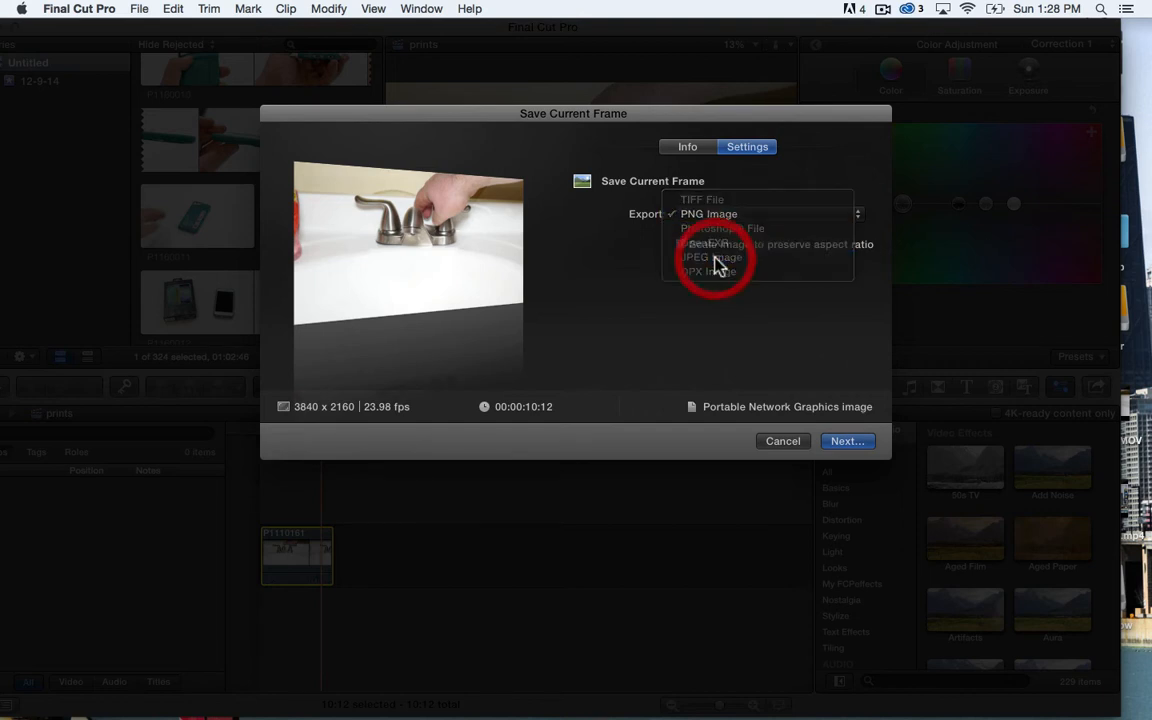
{"action": "left_click", "coordinate": [710, 256]}
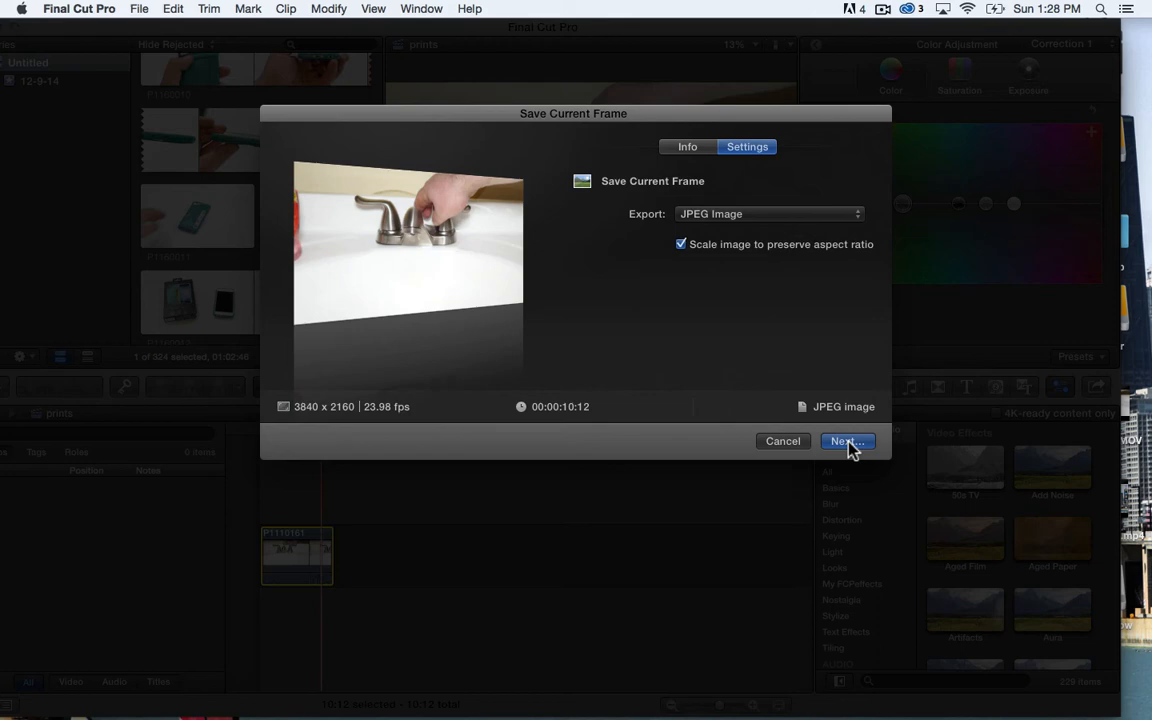
{"action": "left_click", "coordinate": [844, 442]}
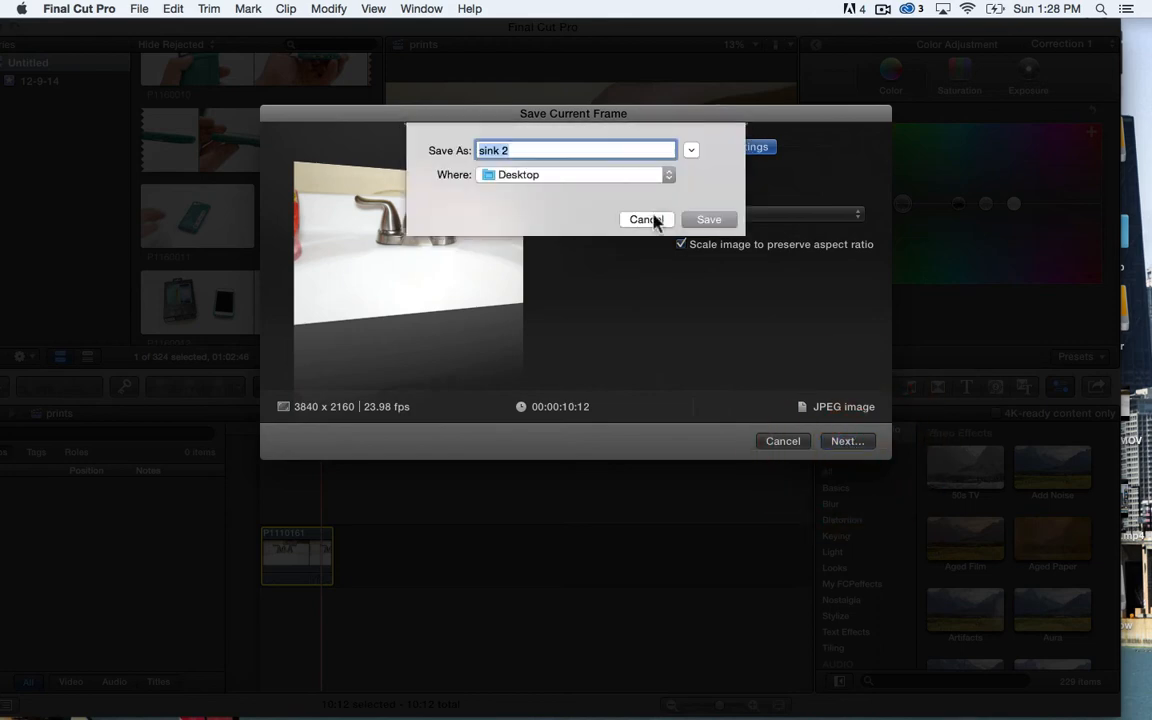
Save the JPEG still as 'sink 2' on the Desktop
{"action": "left_click", "coordinate": [644, 218]}
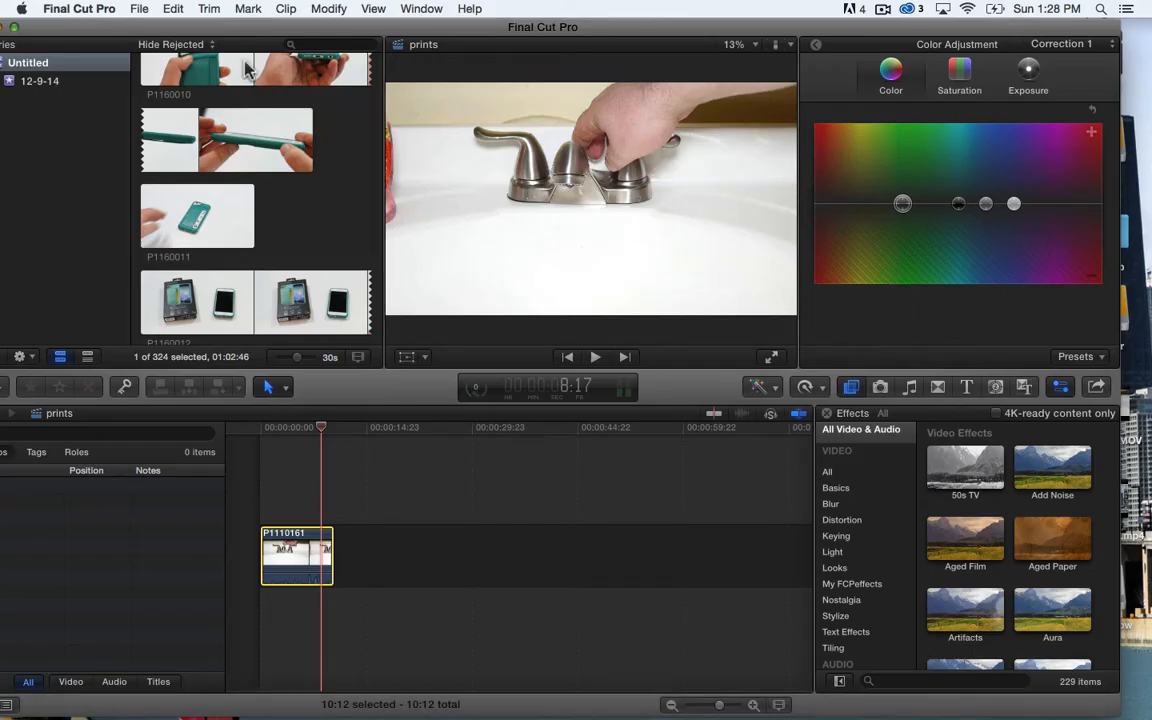
{"action": "mouse_move", "coordinate": [456, 406]}
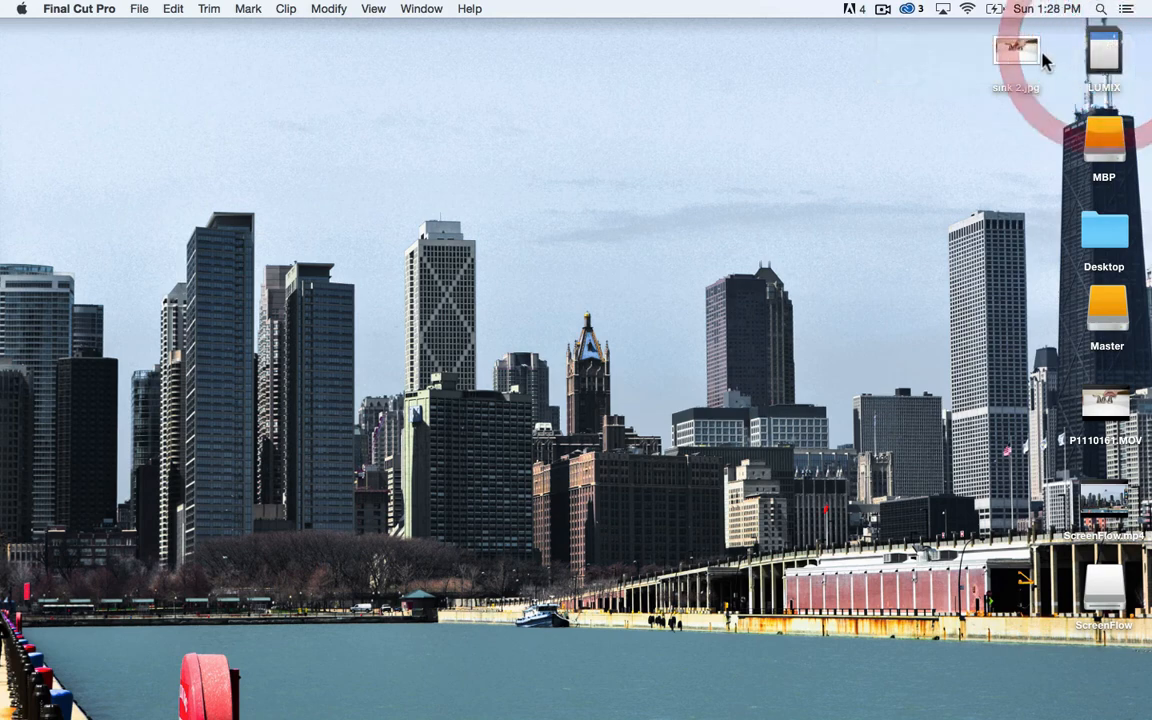
Preview the exported sink 2.jpg and move it to the centre of the desktop
{"action": "double_click", "coordinate": [1018, 50]}
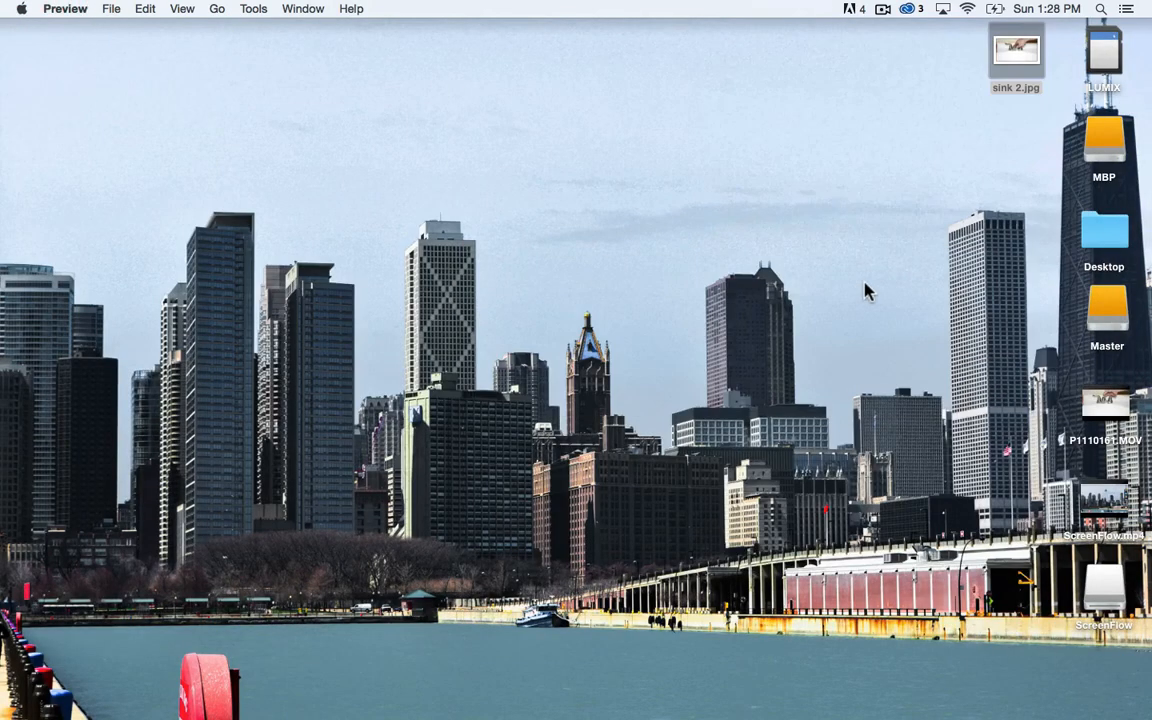
{"action": "left_click_drag", "start_coordinate": [1016, 56], "coordinate": [672, 252]}
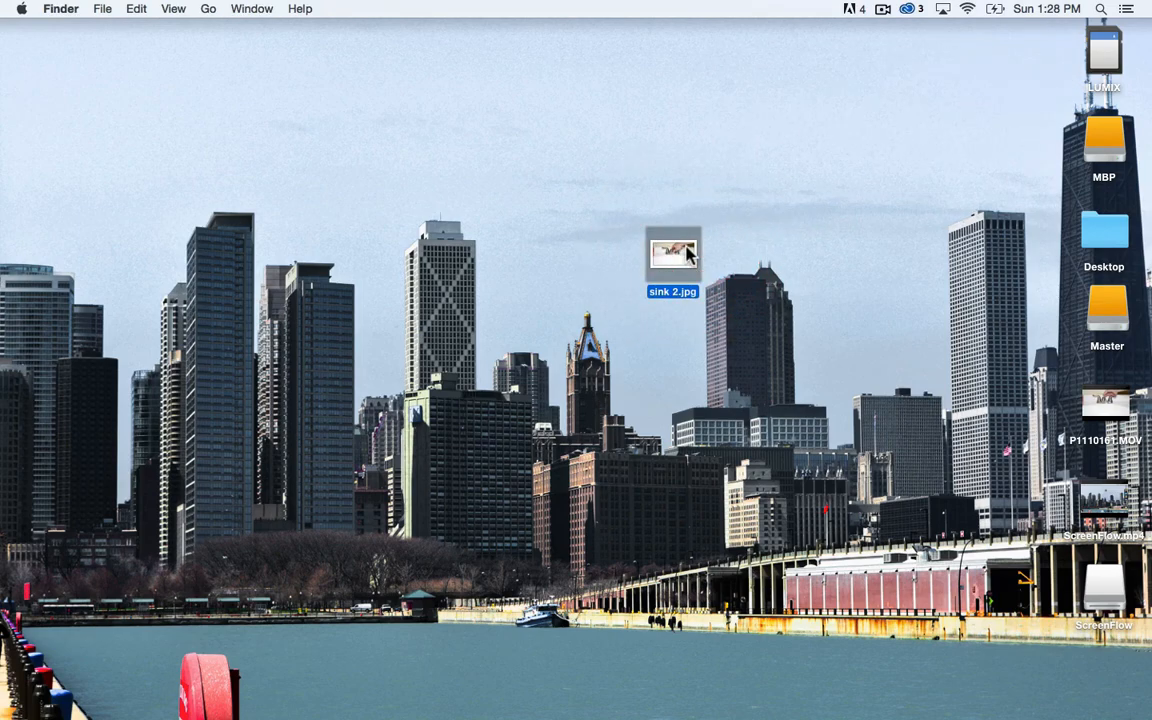